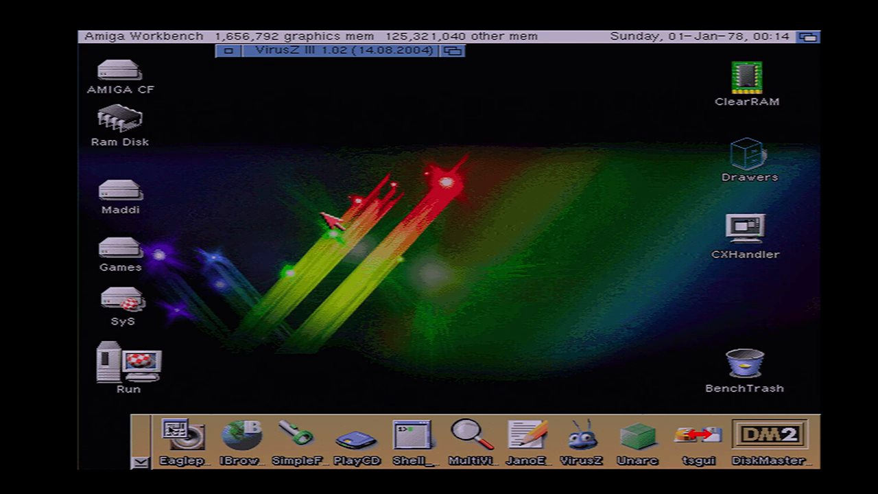
{"action": "mouse_move", "coordinate": [164, 319]}
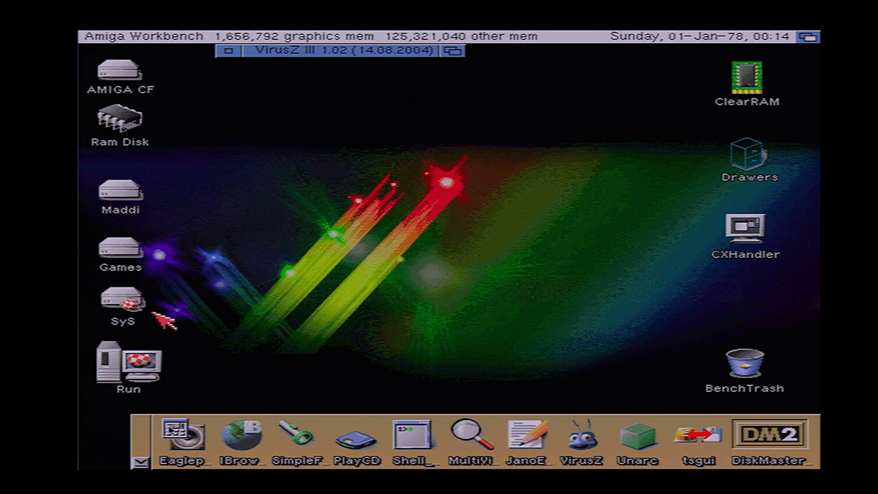
{"action": "mouse_move", "coordinate": [216, 298]}
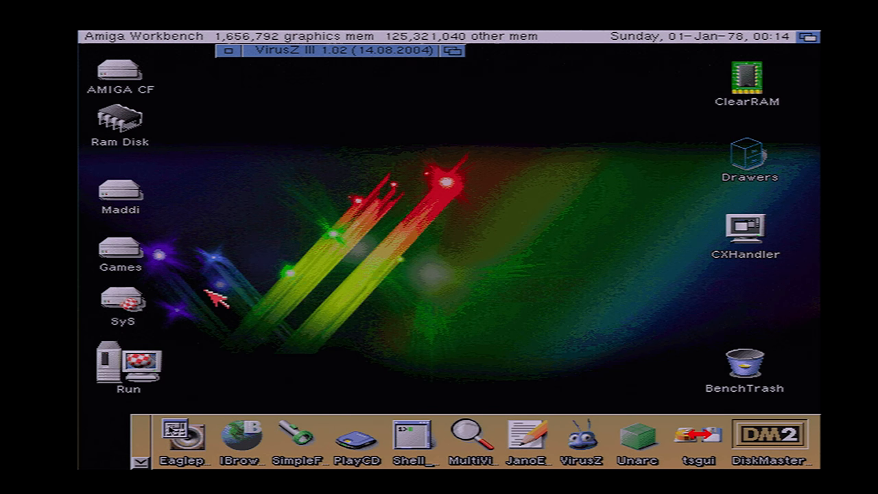
{"action": "mouse_move", "coordinate": [138, 309]}
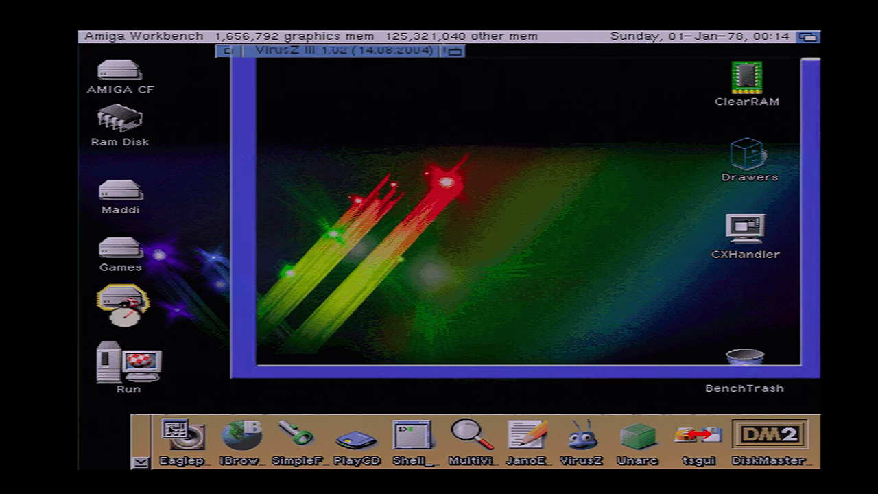
Step: Open the SyS volume and its Prefs drawer
{"action": "double_click", "coordinate": [120, 302]}
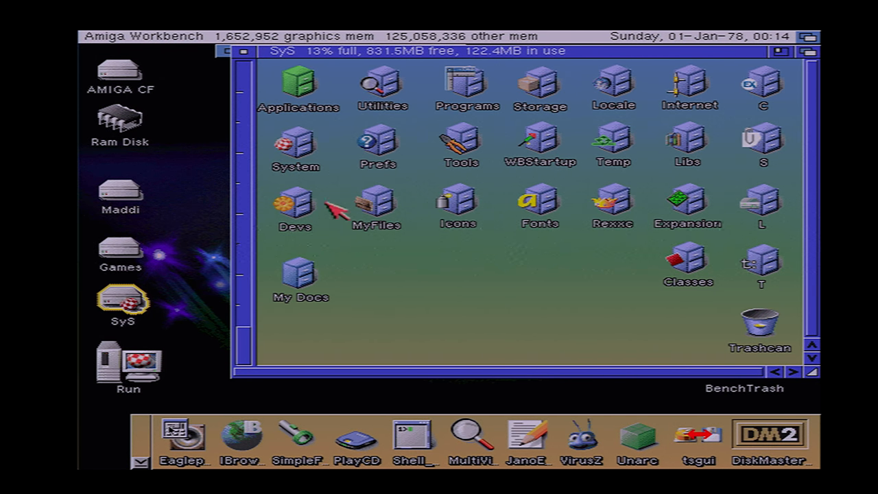
{"action": "mouse_move", "coordinate": [415, 137]}
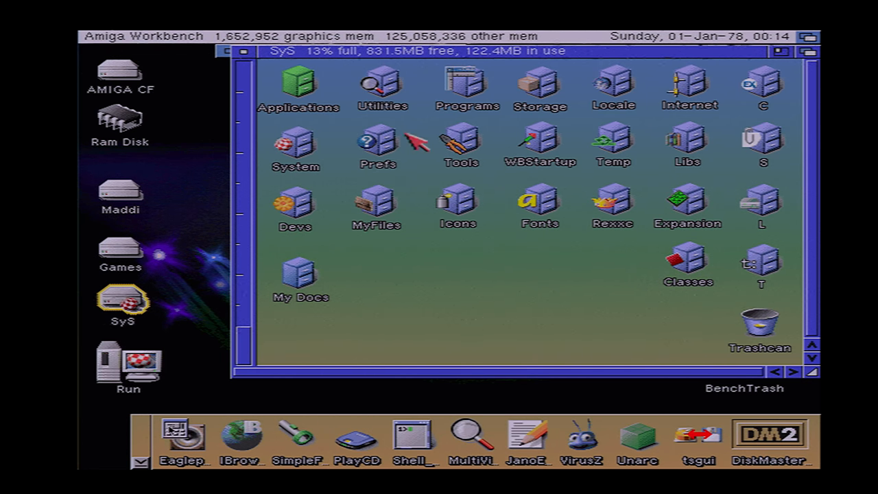
{"action": "double_click", "coordinate": [378, 144]}
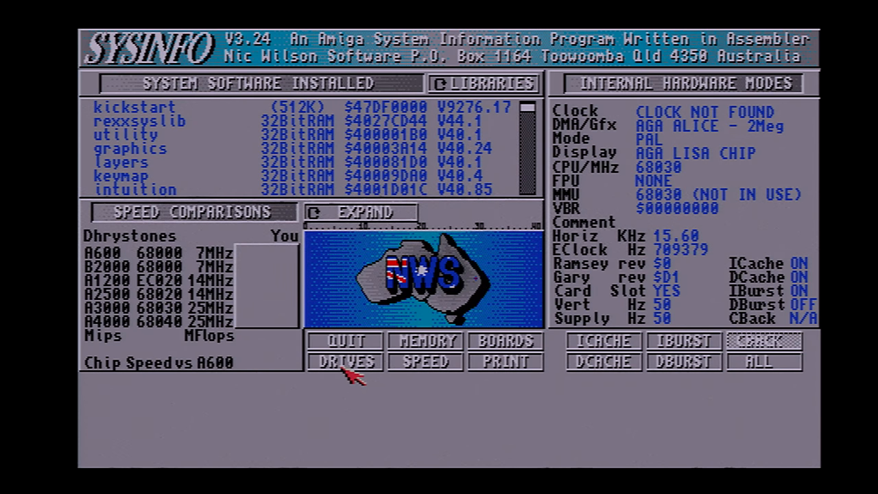
Step: Check the DH0 drive speed in SysInfo's drive report (2,292,804 bytes/sec), then exit
{"action": "left_click", "coordinate": [347, 361]}
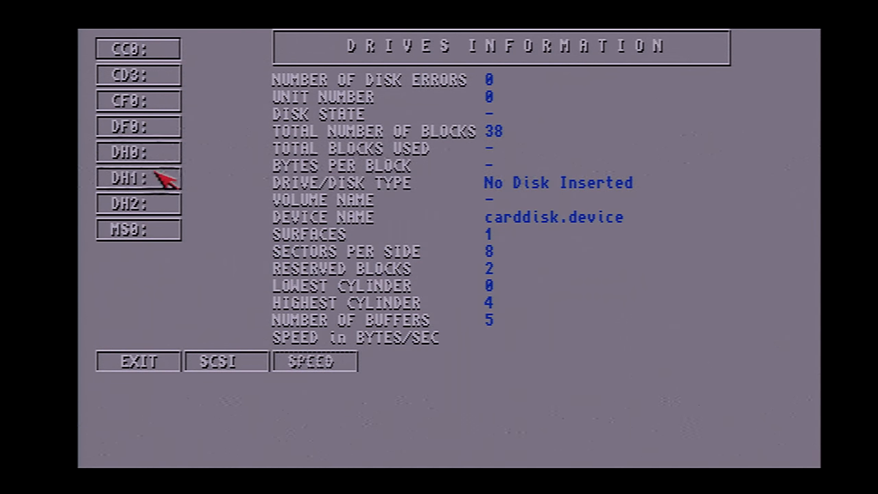
{"action": "left_click", "coordinate": [138, 152]}
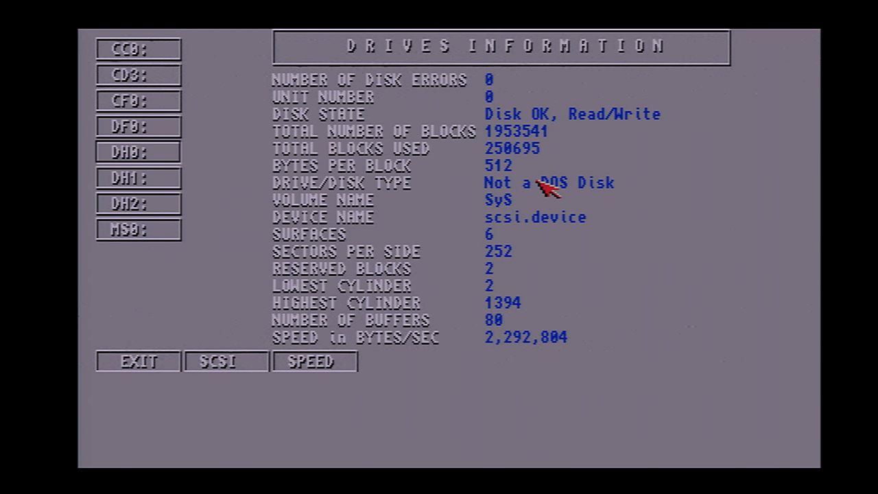
{"action": "mouse_move", "coordinate": [532, 360]}
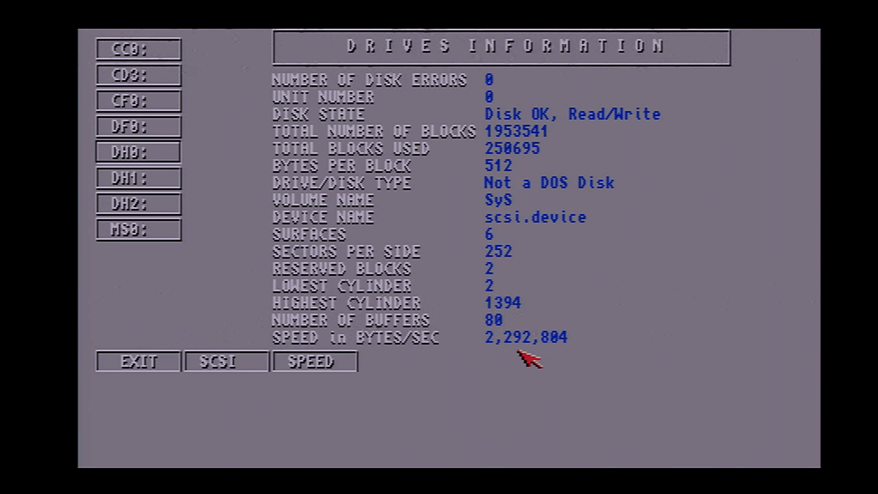
{"action": "mouse_move", "coordinate": [494, 353]}
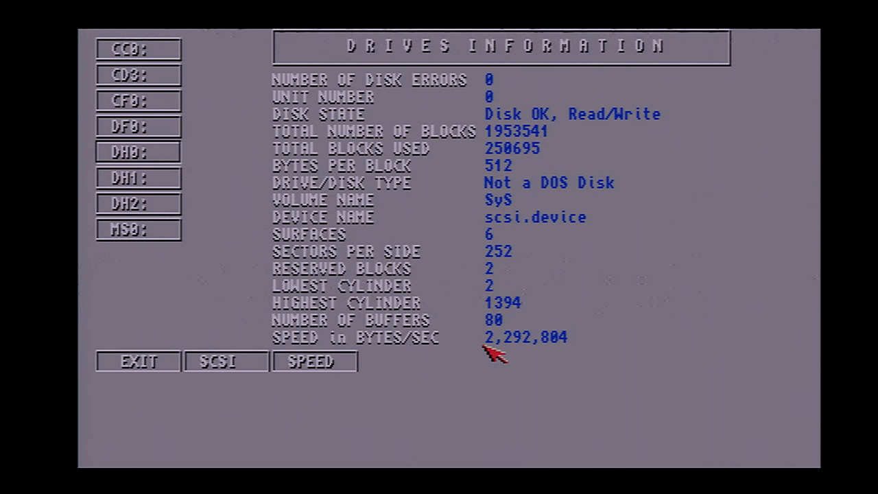
{"action": "mouse_move", "coordinate": [521, 353]}
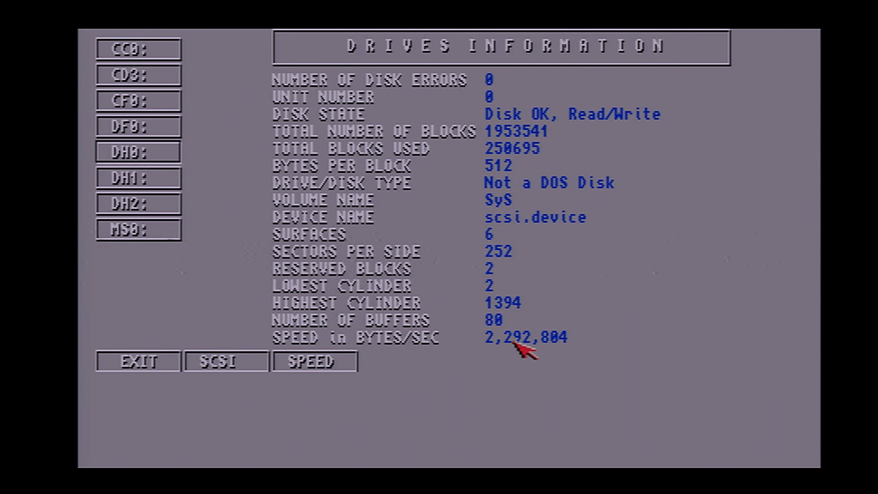
{"action": "mouse_move", "coordinate": [565, 353]}
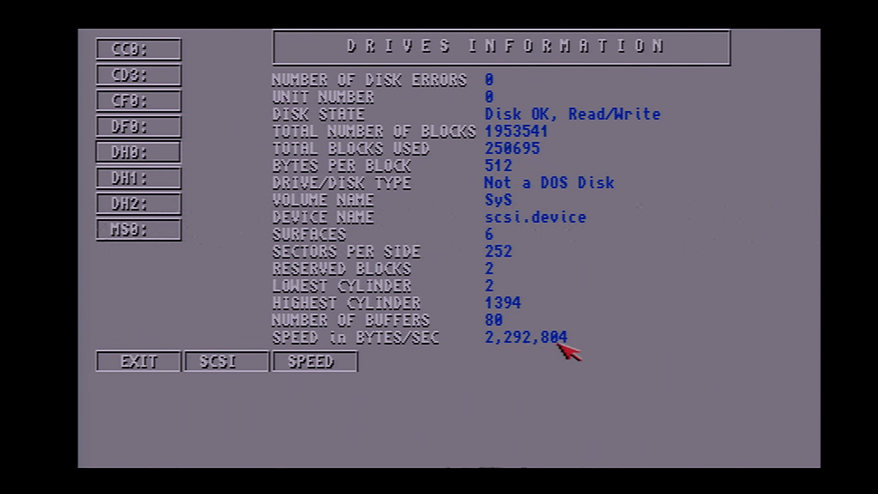
{"action": "mouse_move", "coordinate": [501, 336]}
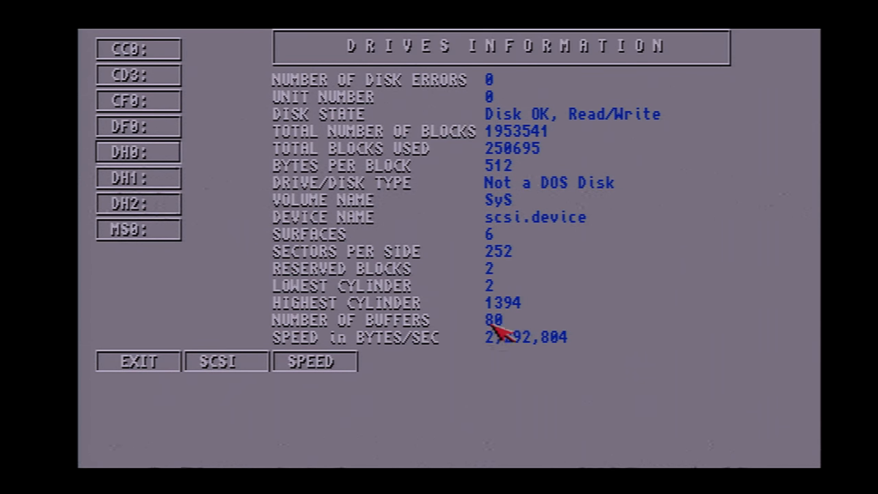
{"action": "mouse_move", "coordinate": [460, 227]}
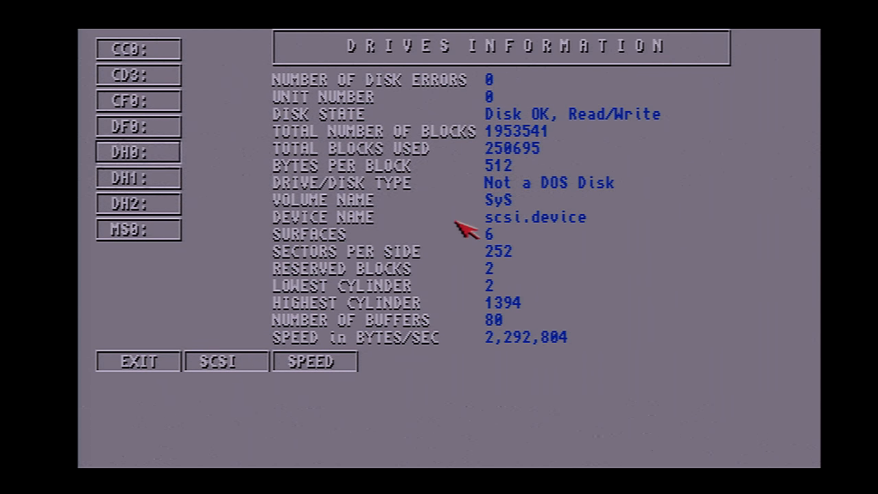
{"action": "mouse_move", "coordinate": [156, 366]}
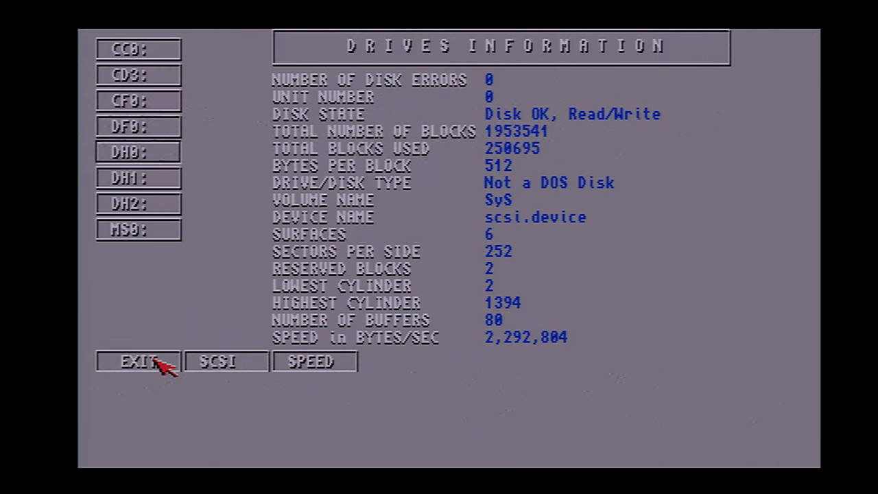
{"action": "left_click", "coordinate": [137, 360]}
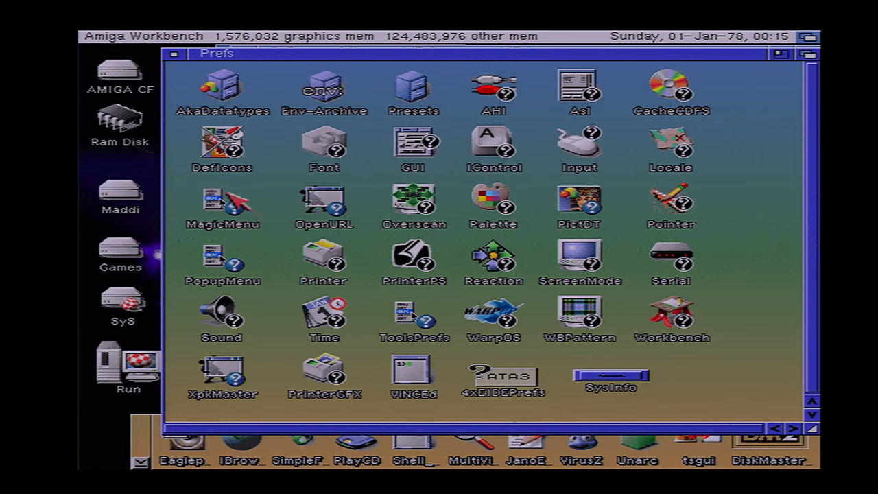
{"action": "mouse_move", "coordinate": [522, 382]}
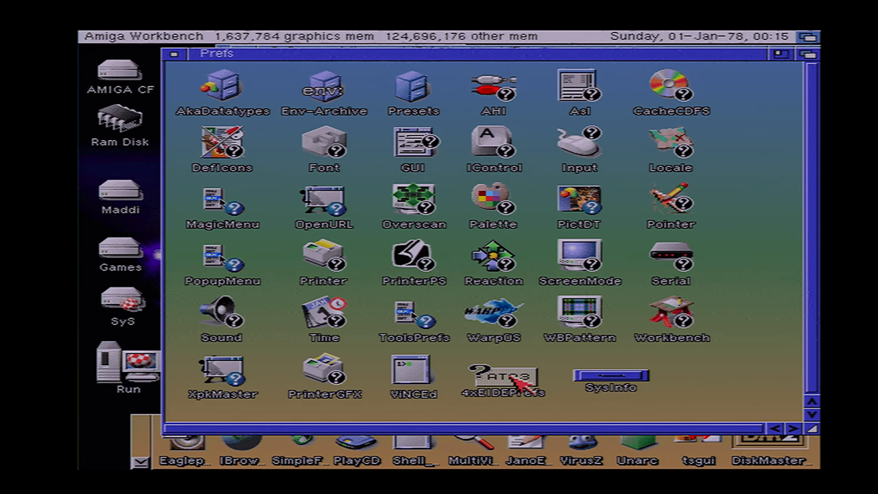
{"action": "mouse_move", "coordinate": [520, 379]}
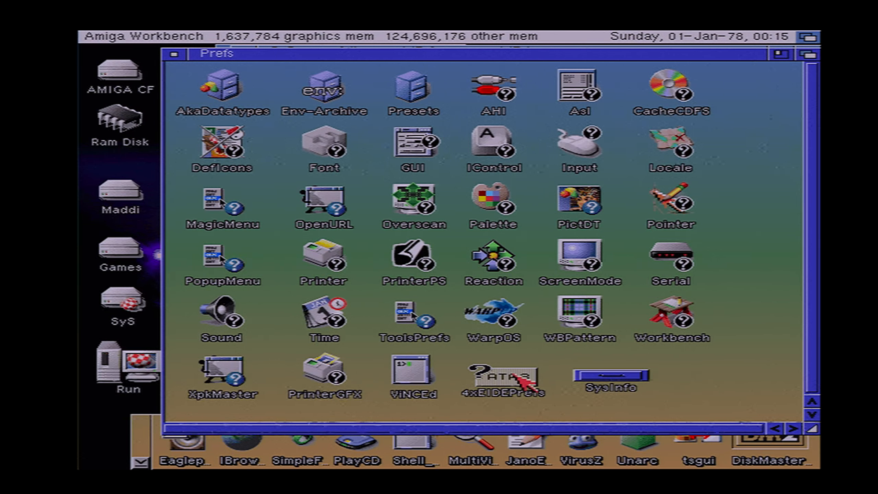
Step: Review the CF card and DVD drive at PIO 0 in 4xEIDE Prefs, then cancel
{"action": "double_click", "coordinate": [504, 376]}
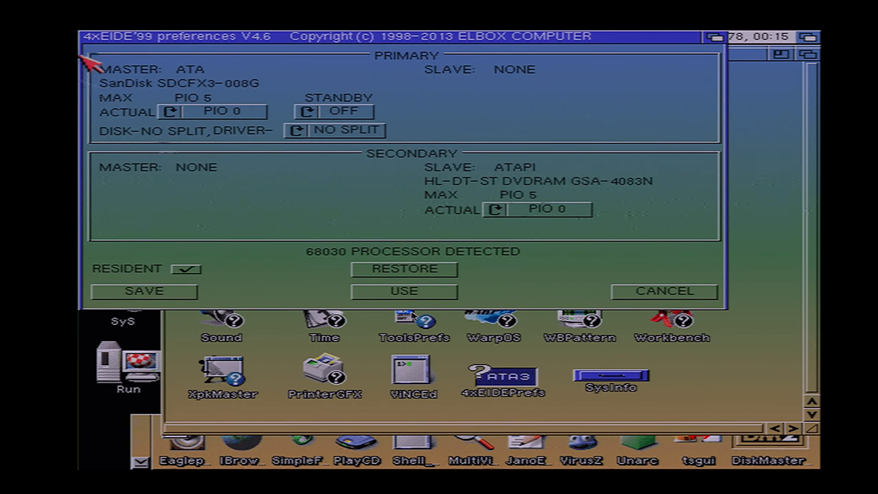
{"action": "mouse_move", "coordinate": [144, 100]}
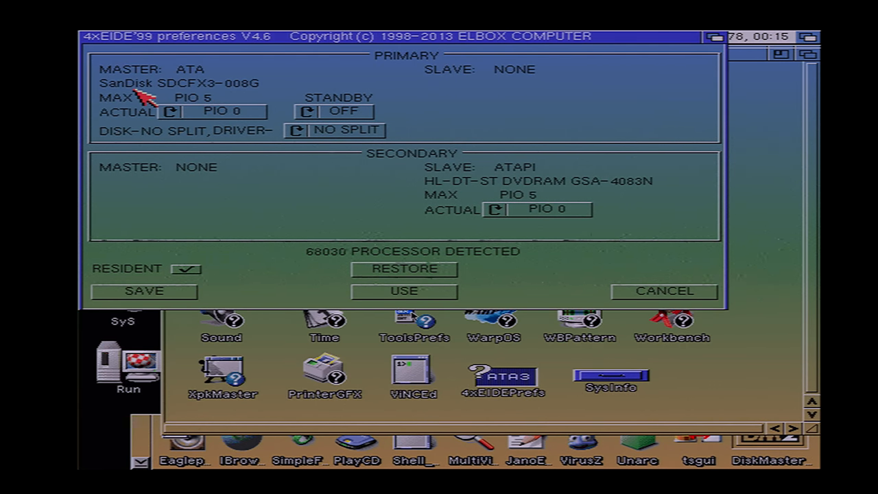
{"action": "mouse_move", "coordinate": [144, 107]}
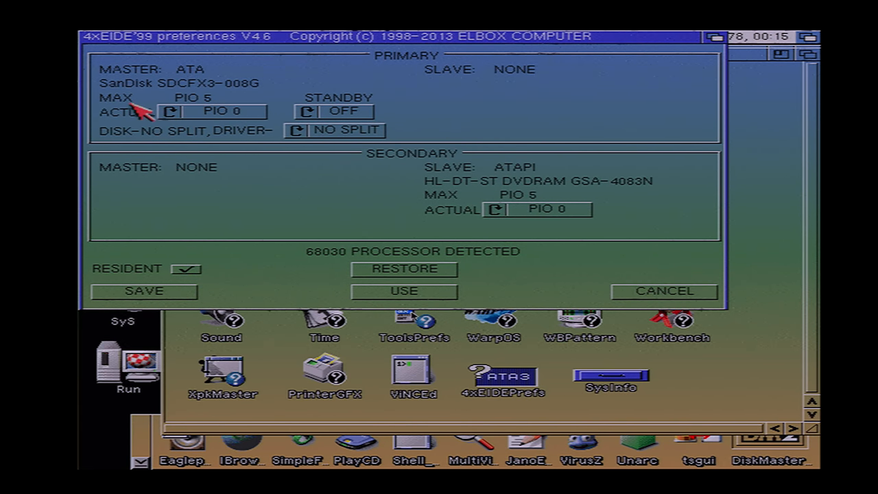
{"action": "mouse_move", "coordinate": [216, 102]}
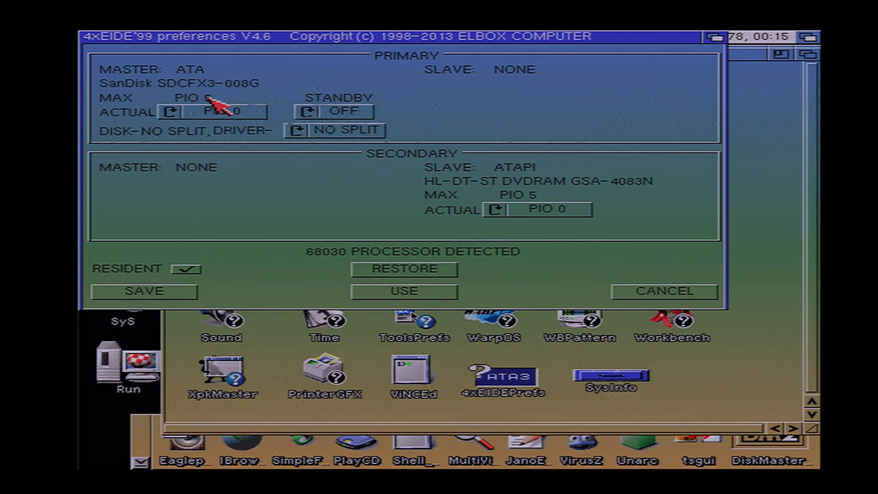
{"action": "mouse_move", "coordinate": [518, 209]}
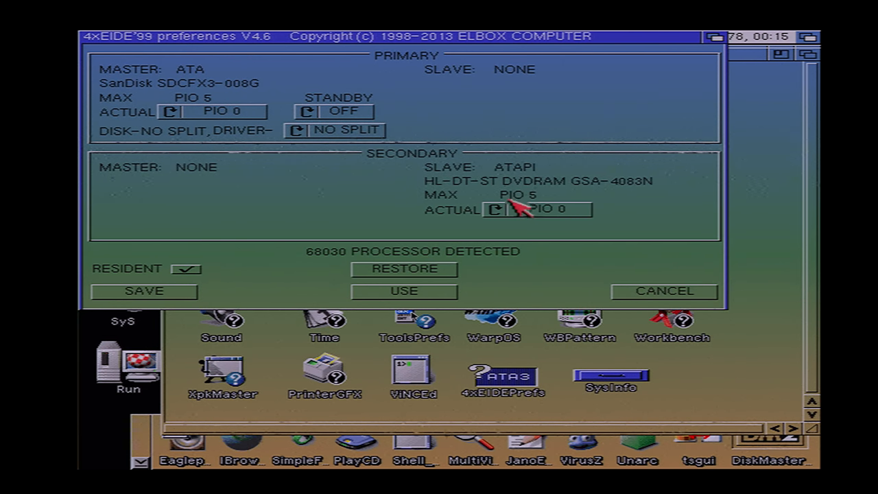
{"action": "mouse_move", "coordinate": [257, 137]}
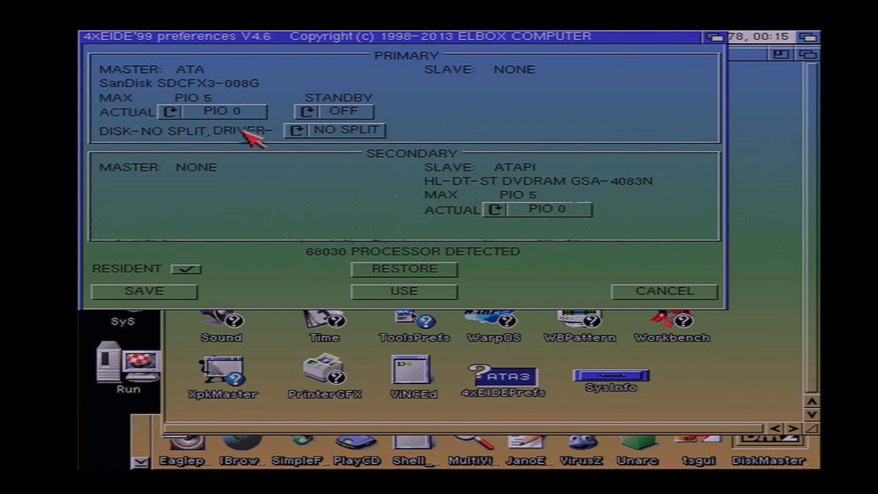
{"action": "mouse_move", "coordinate": [237, 117]}
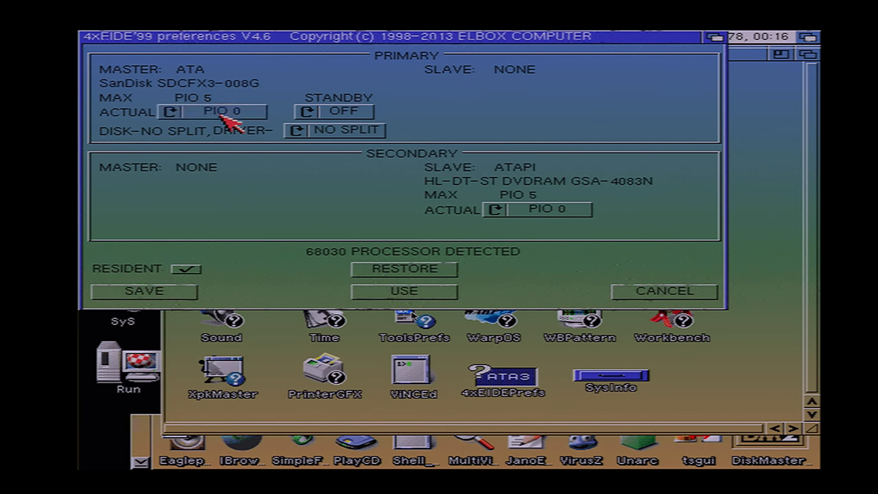
{"action": "mouse_move", "coordinate": [175, 132]}
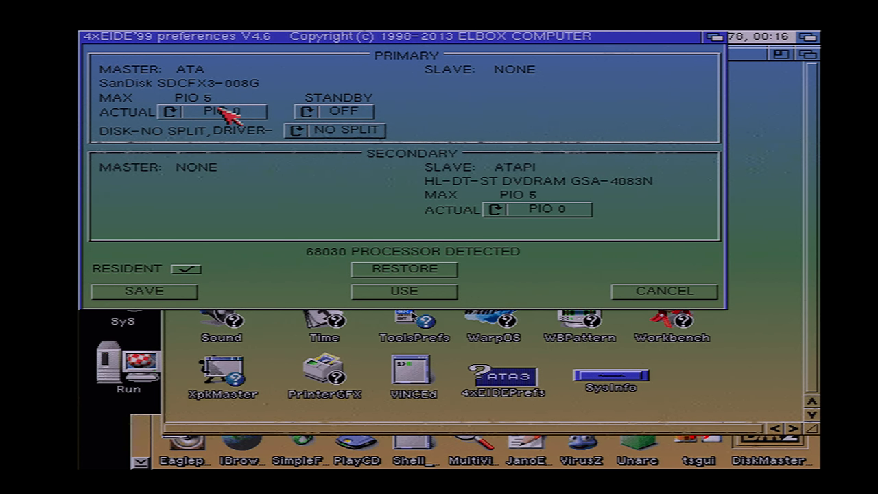
{"action": "mouse_move", "coordinate": [583, 206]}
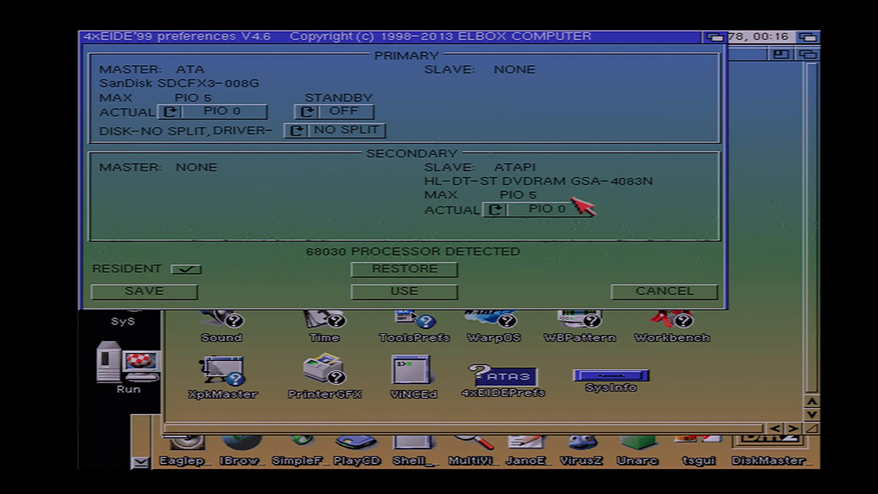
{"action": "left_click", "coordinate": [495, 210]}
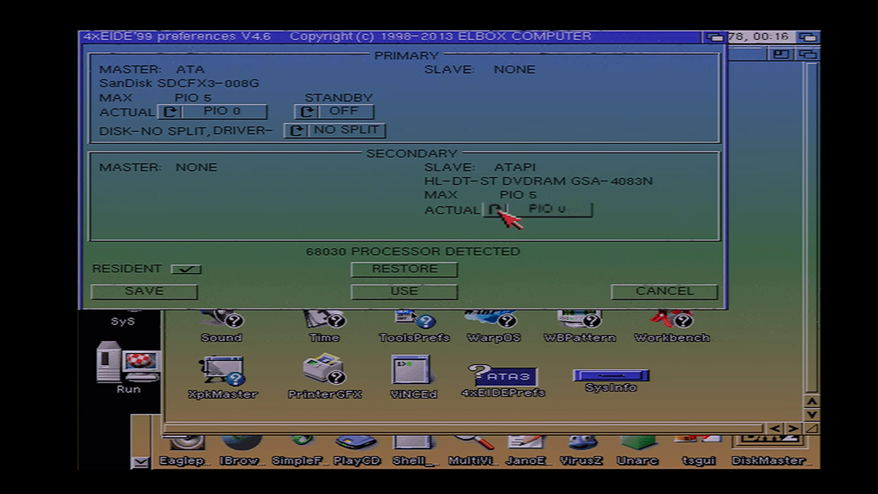
{"action": "left_click", "coordinate": [662, 291]}
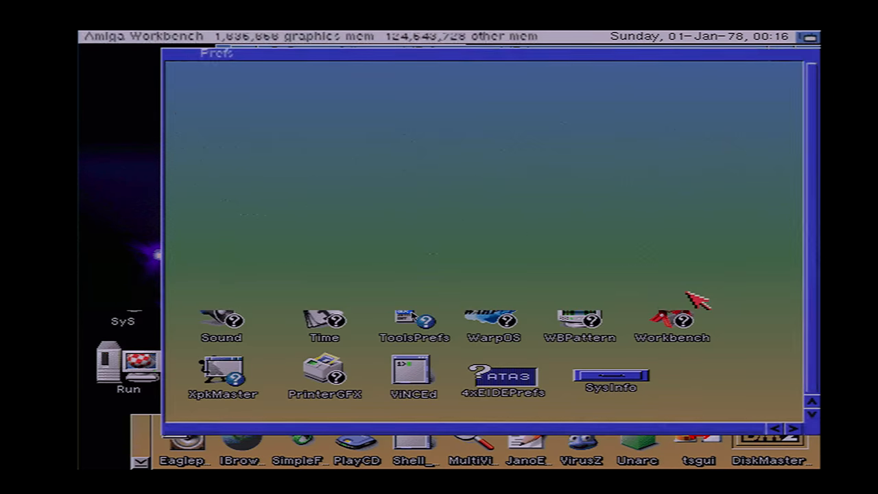
Step: Reopen 4xEIDE Prefs and dismiss the FastATA MK-IV controller notice
{"action": "double_click", "coordinate": [504, 374]}
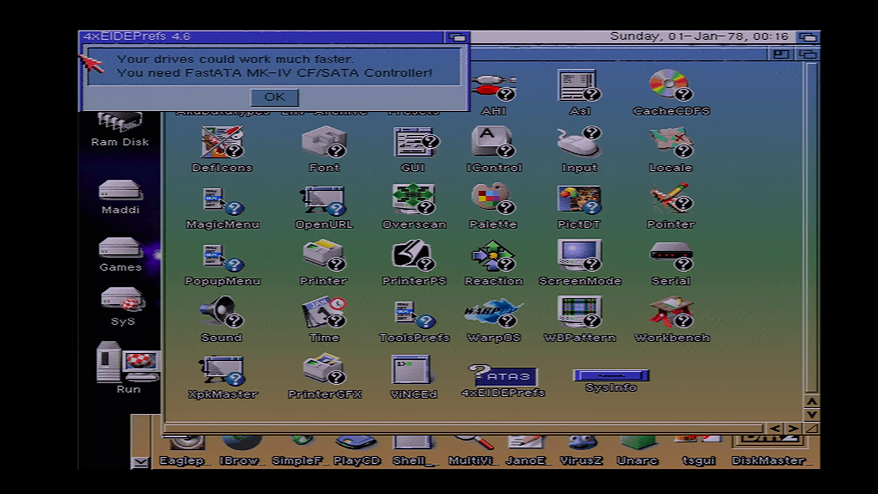
{"action": "mouse_move", "coordinate": [175, 96]}
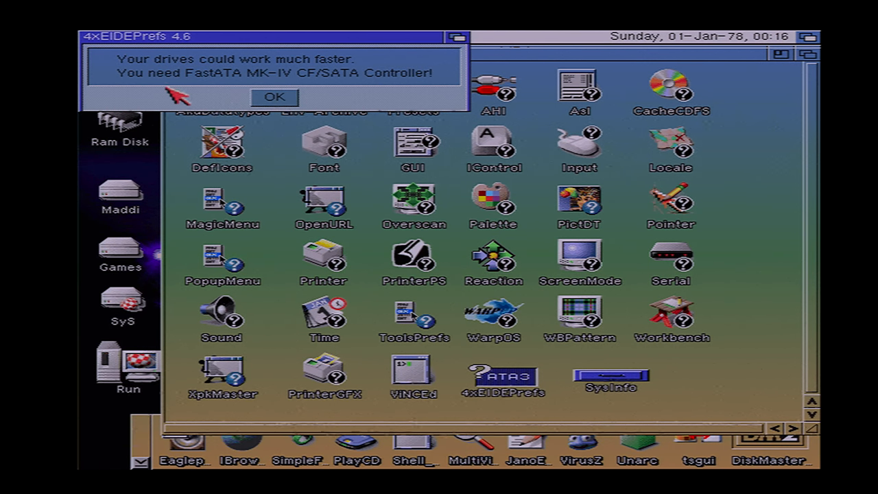
{"action": "mouse_move", "coordinate": [226, 82]}
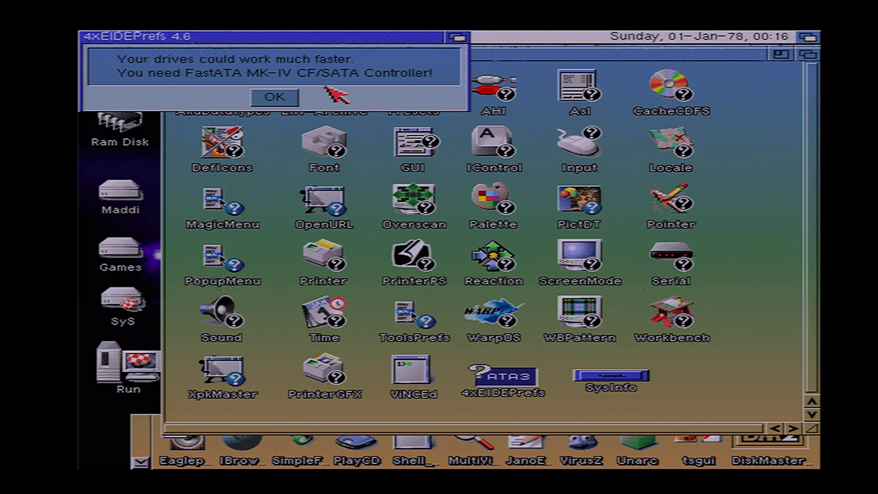
{"action": "mouse_move", "coordinate": [408, 93]}
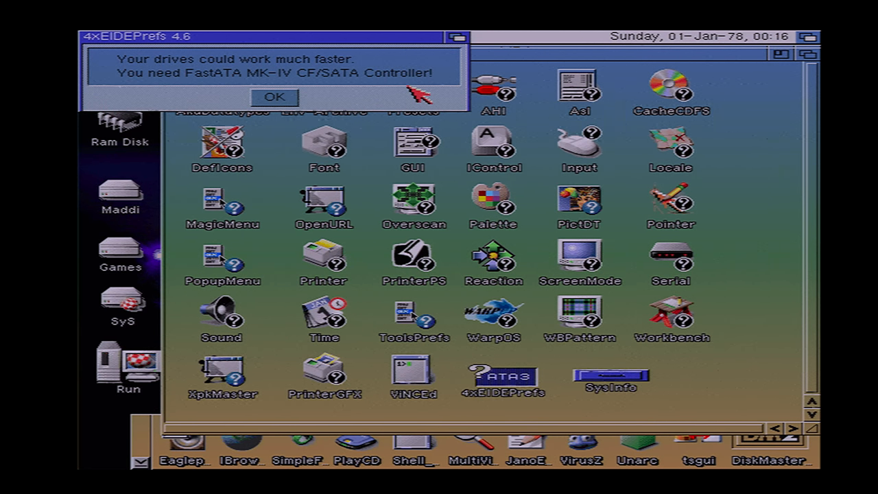
{"action": "mouse_move", "coordinate": [412, 86]}
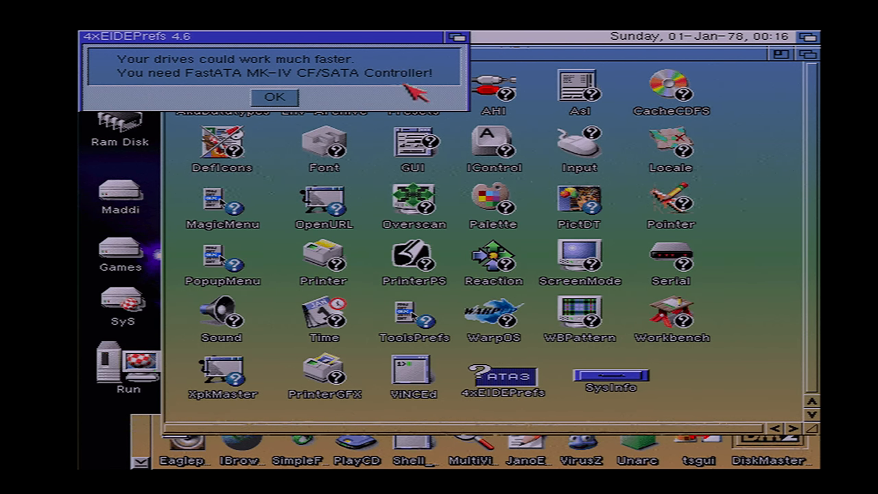
{"action": "mouse_move", "coordinate": [258, 89]}
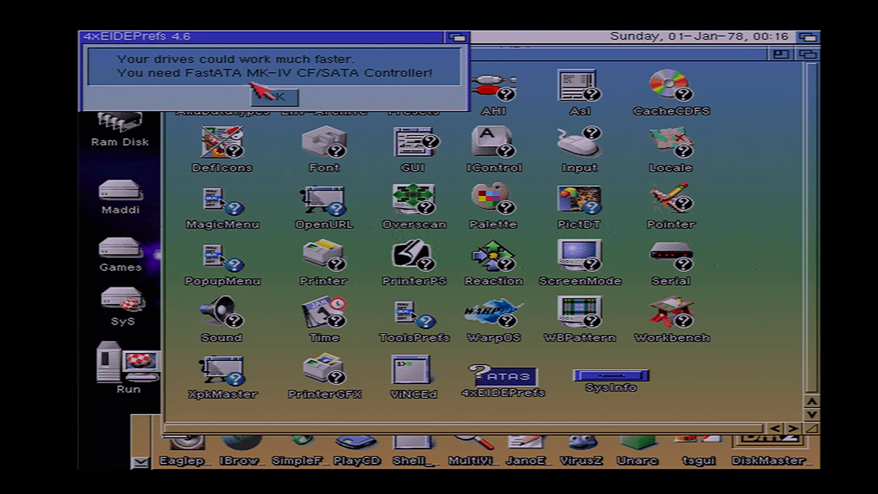
{"action": "mouse_move", "coordinate": [411, 89]}
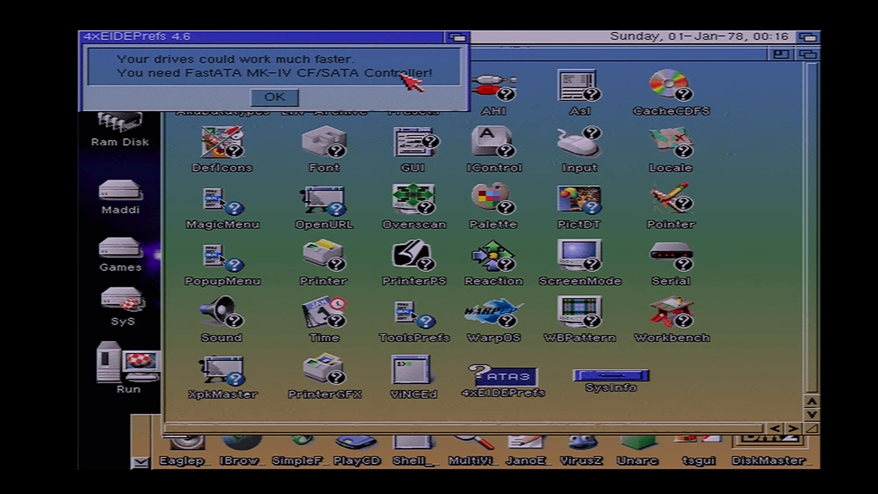
{"action": "mouse_move", "coordinate": [274, 97]}
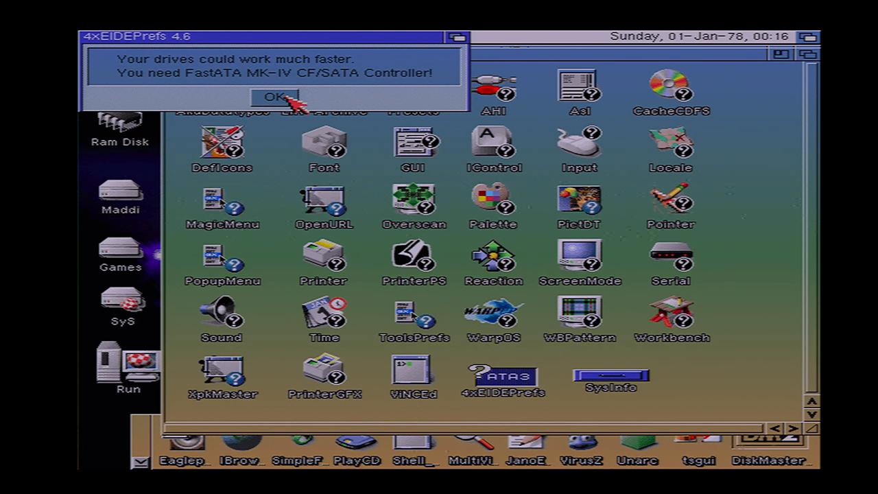
{"action": "left_click", "coordinate": [275, 96]}
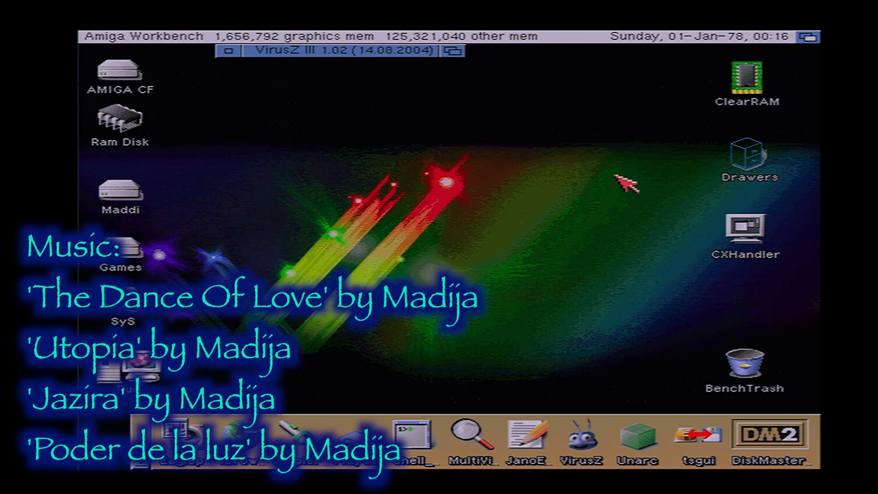
{"action": "mouse_move", "coordinate": [528, 171]}
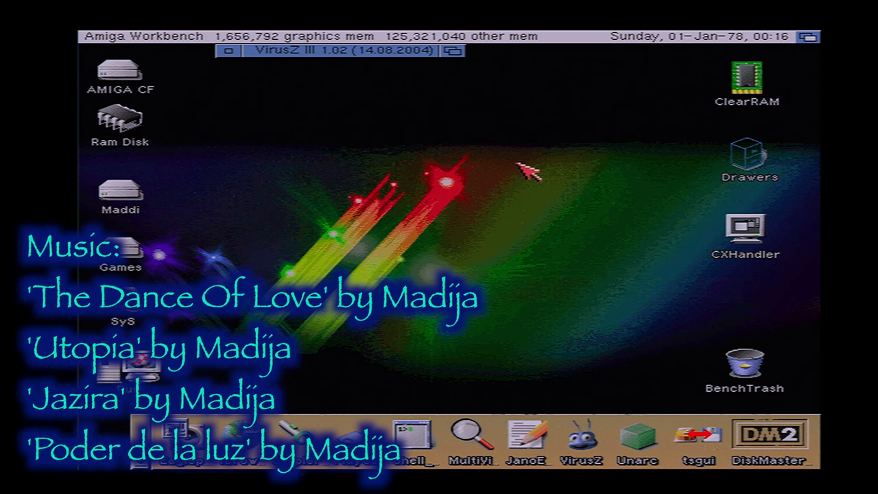